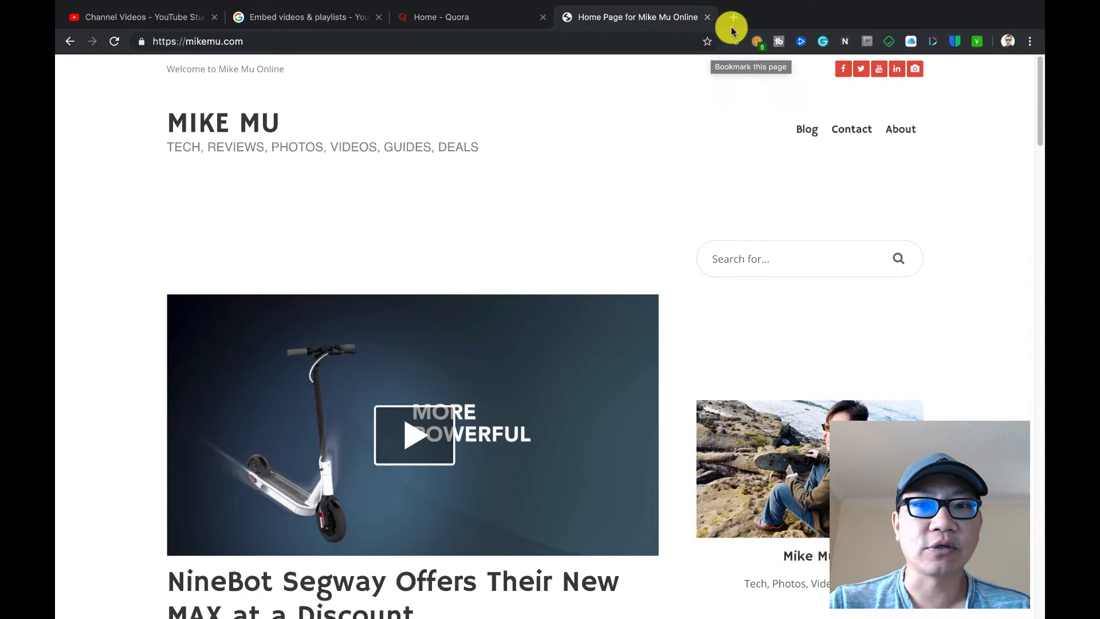
Open a new blank Chrome tab with the + button in the tab strip
click(732, 16)
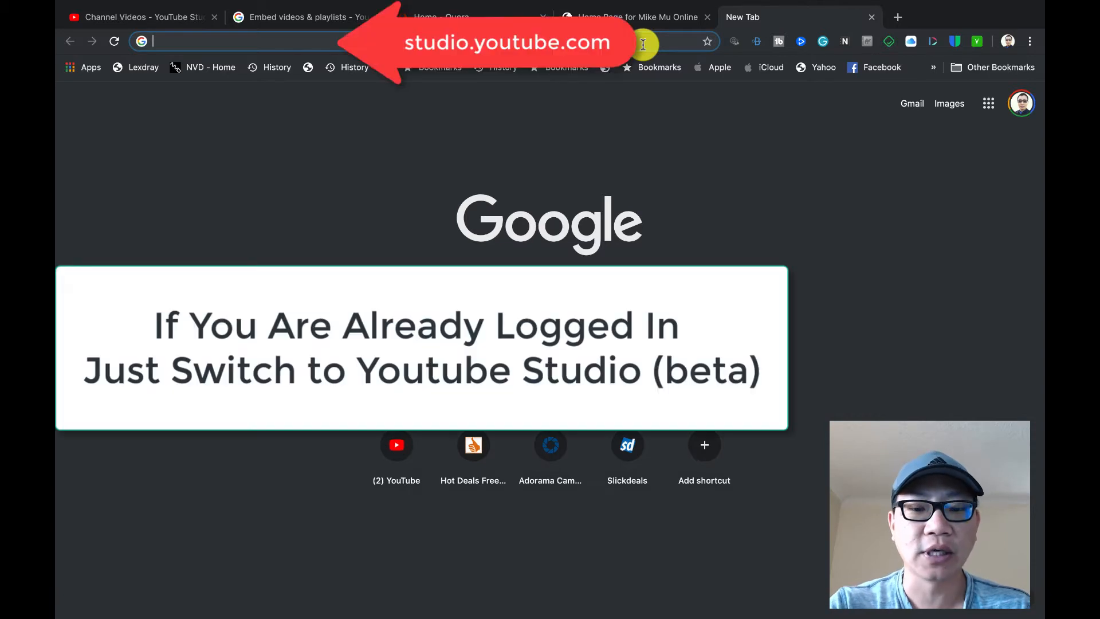
Go to studio.youtube.com to reach the channel's YouTube Studio
text(studio.youtube.com)
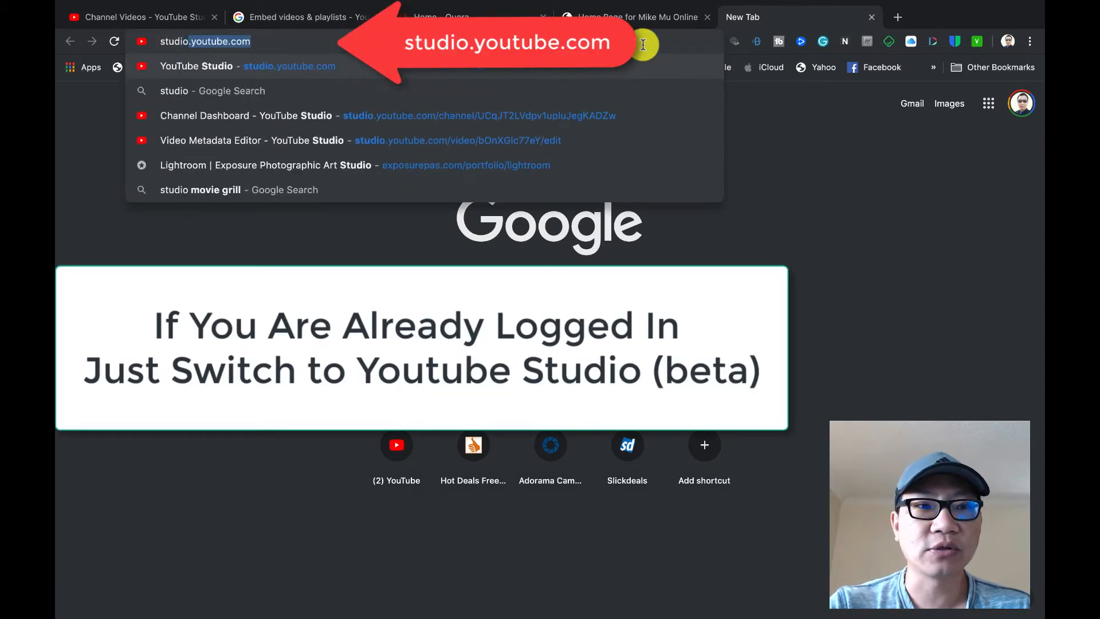
click(1022, 103)
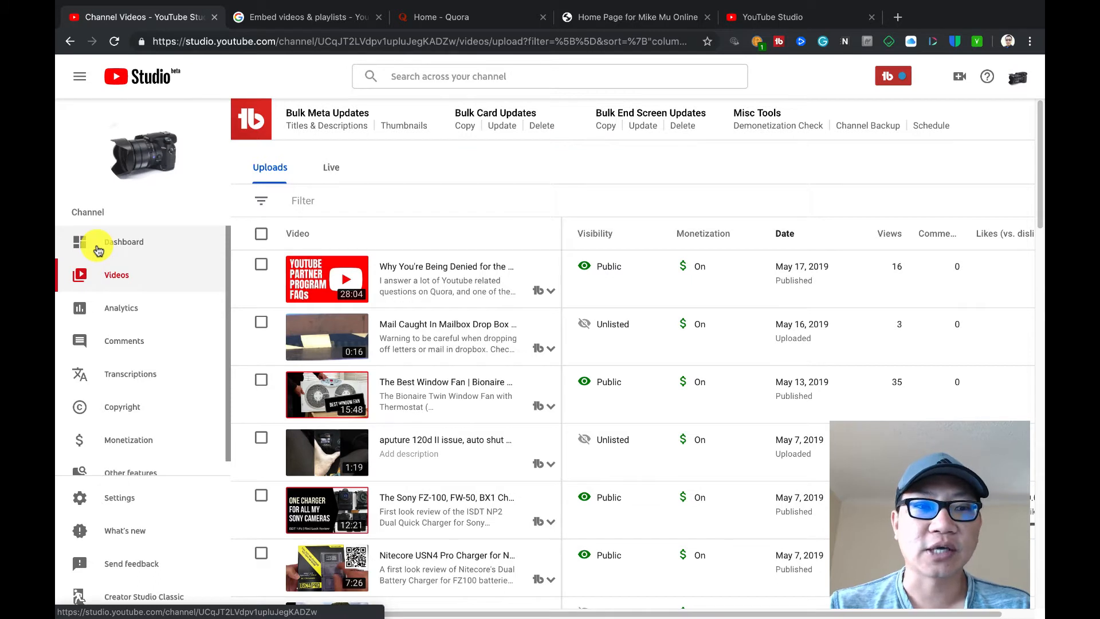
From the Videos list, open 'Why You're Being Denied for the Youtube Partner Program'
click(117, 275)
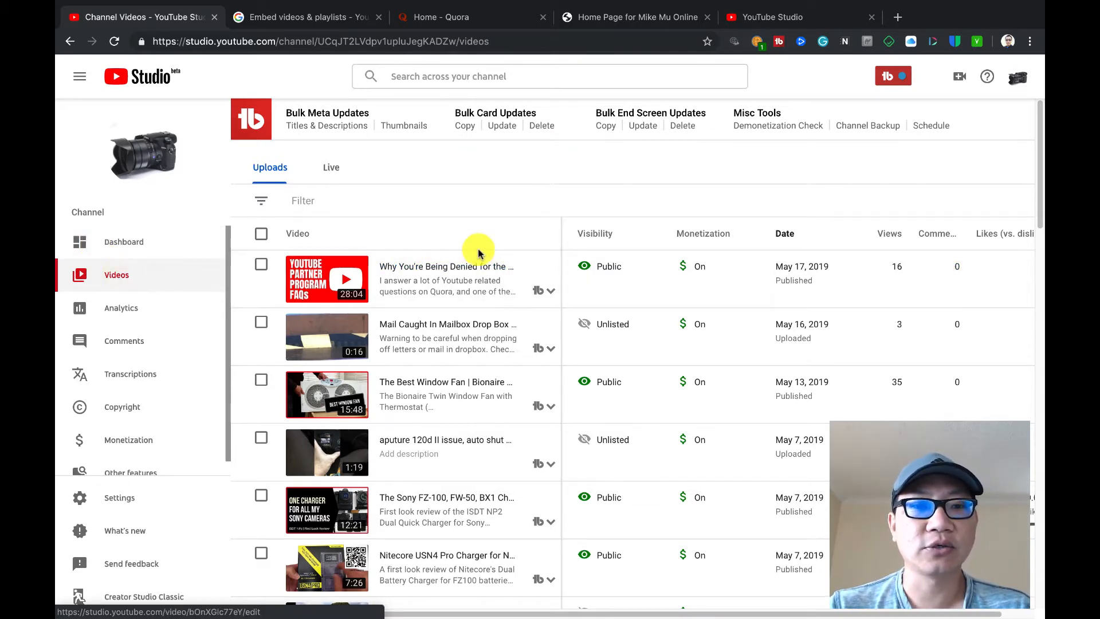
scroll(down, 3)
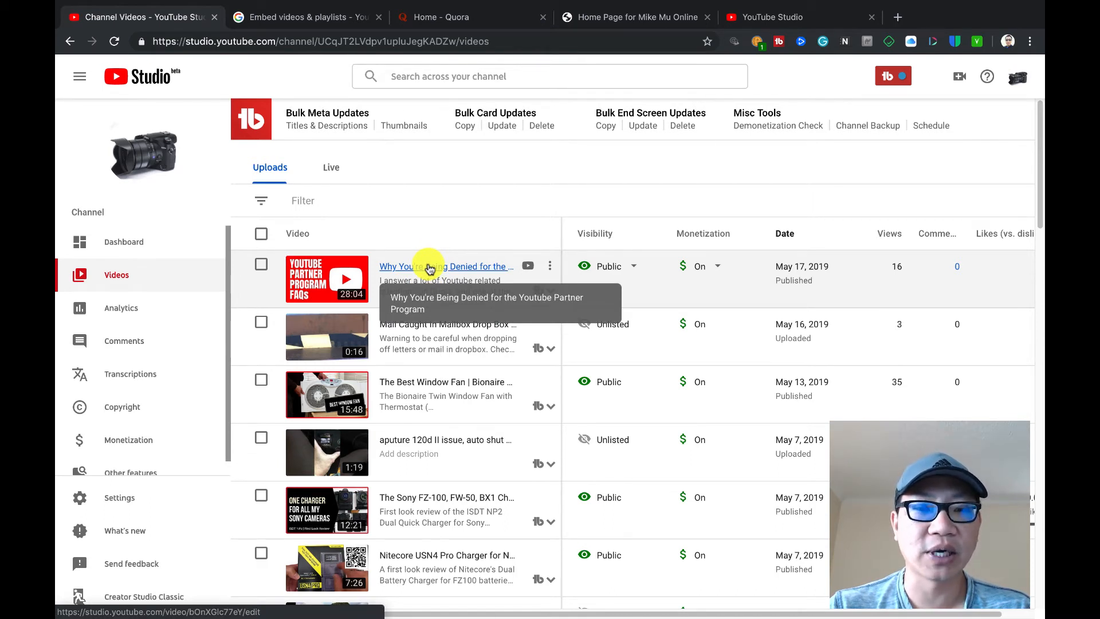
click(444, 266)
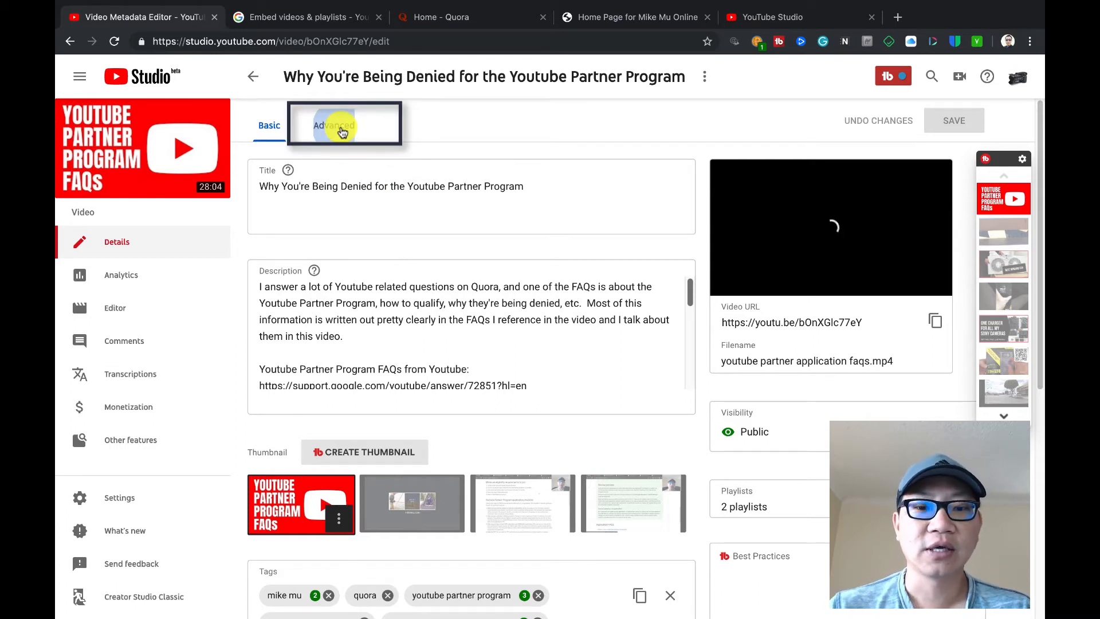
Show the video's Advanced settings and uncheck 'Allow embedding' under Additional options
click(334, 125)
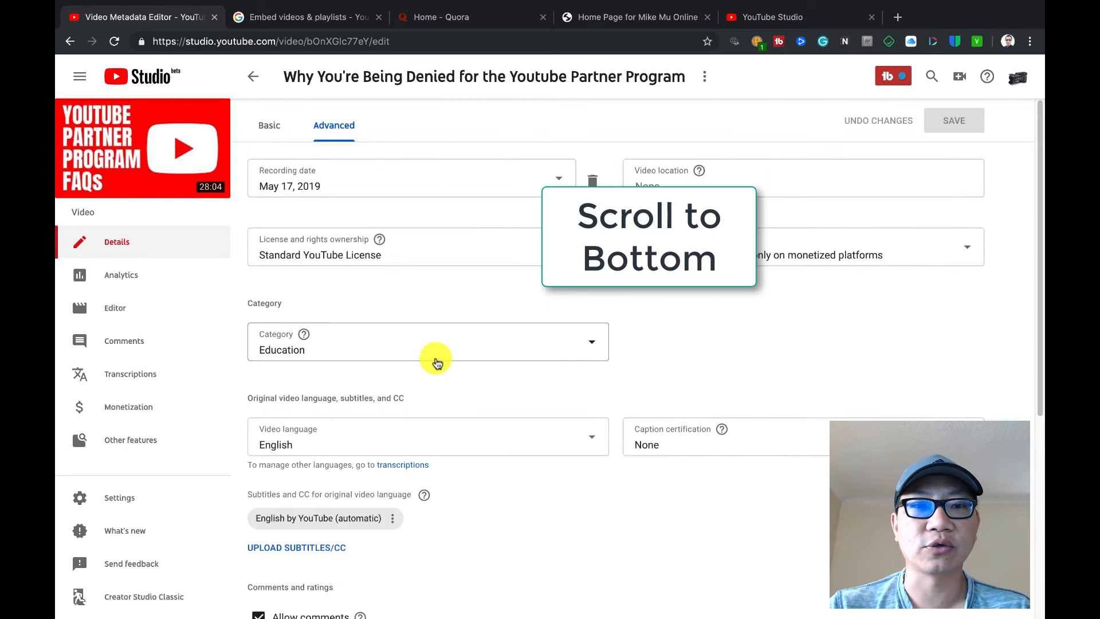
scroll(down, 3)
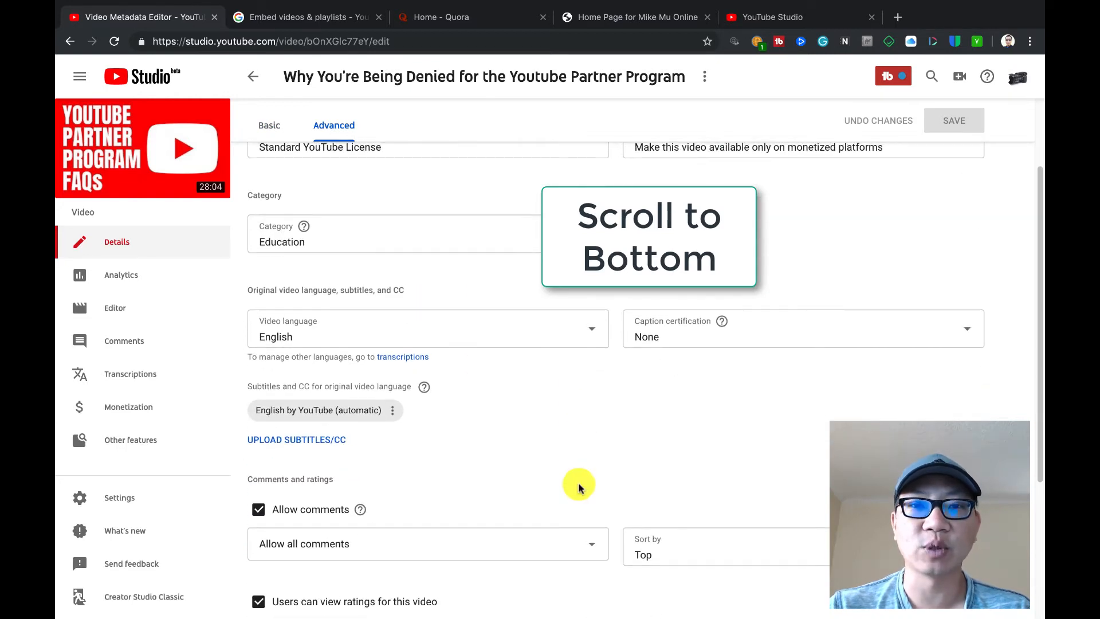
scroll(down, 3)
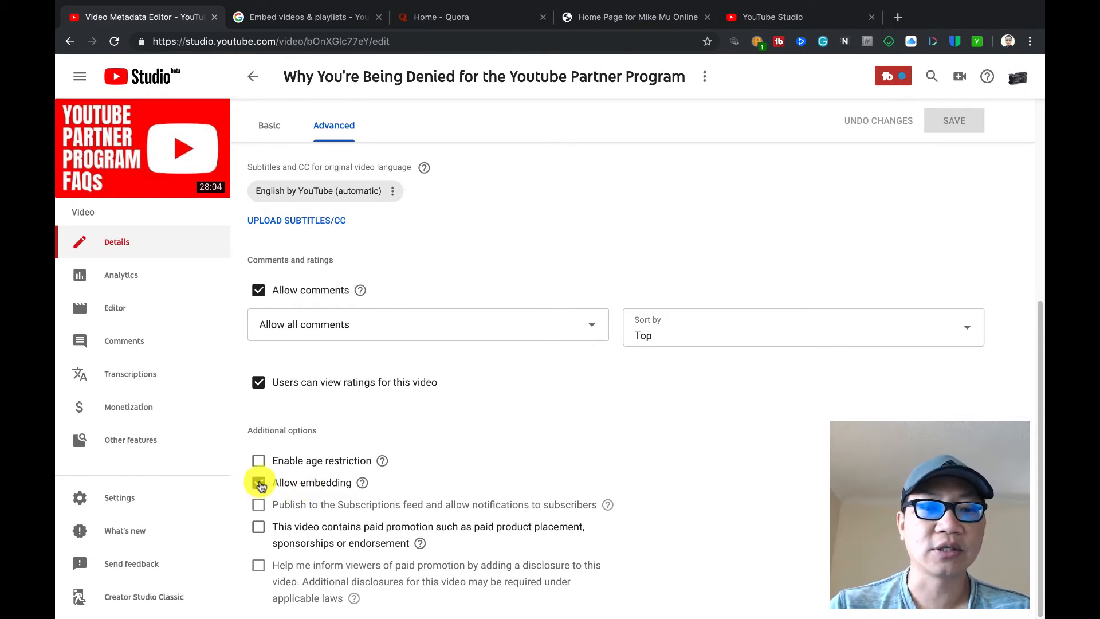
click(258, 482)
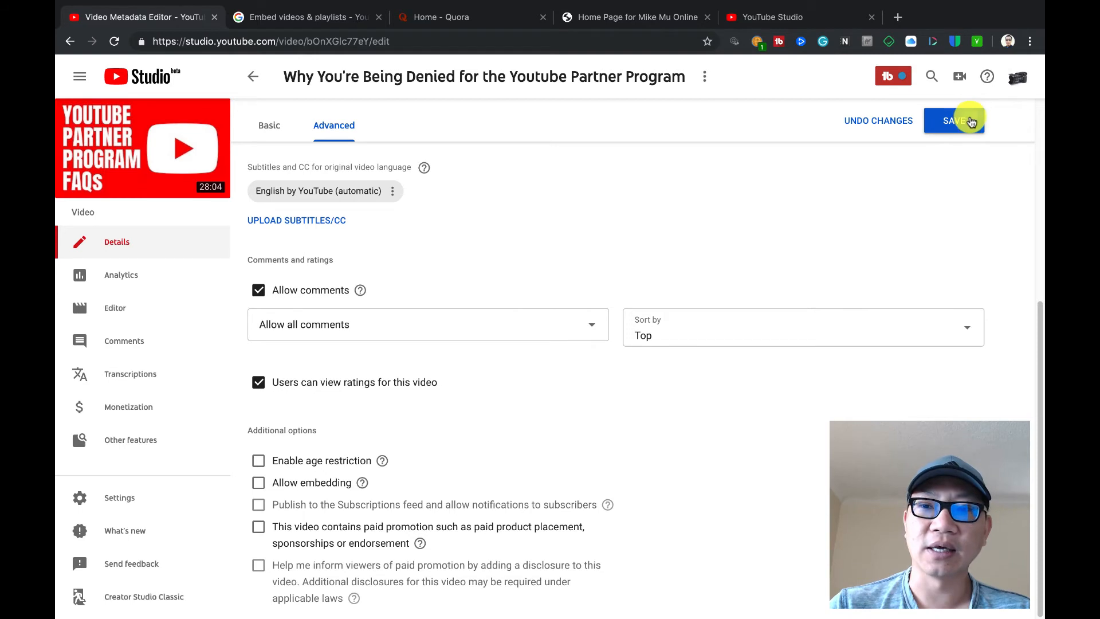
Save with embedding turned off, then re-allow embedding and save again
click(954, 120)
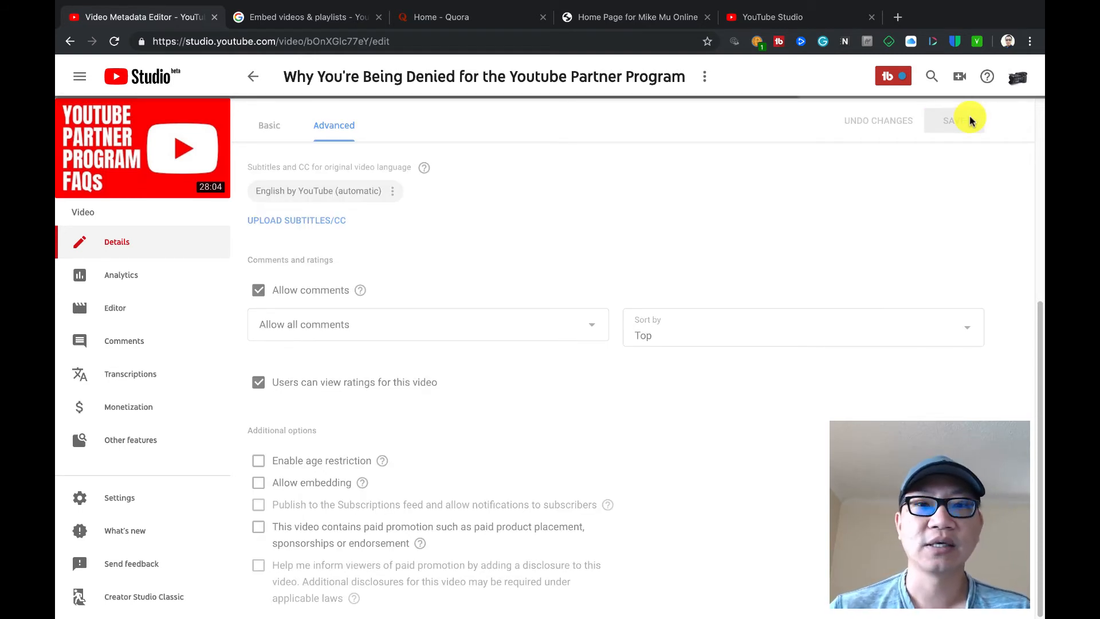
click(953, 120)
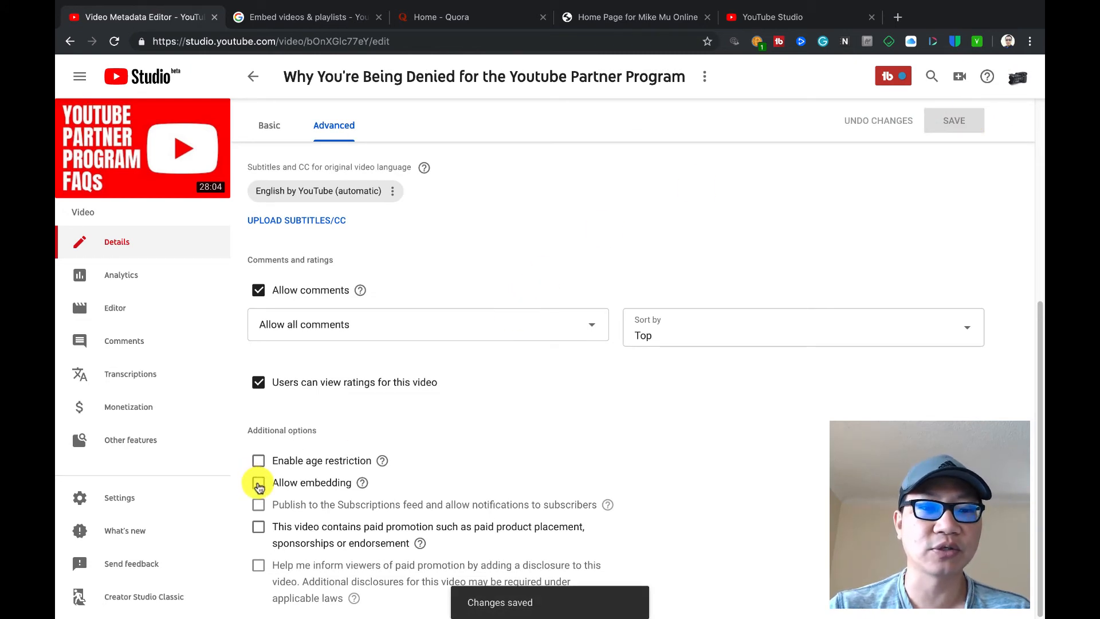
click(258, 483)
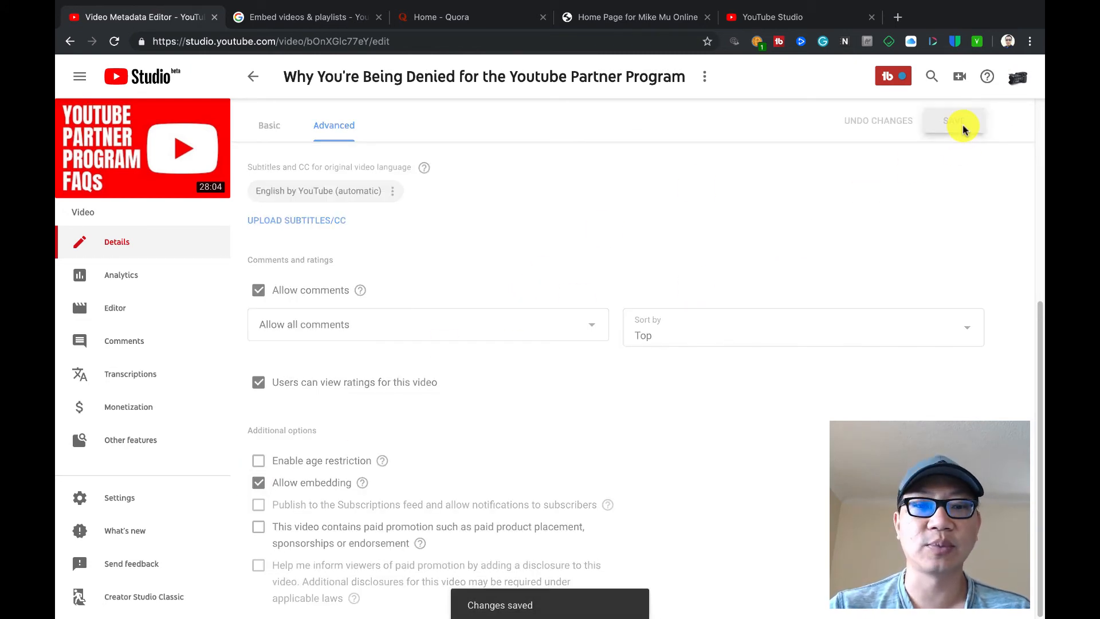